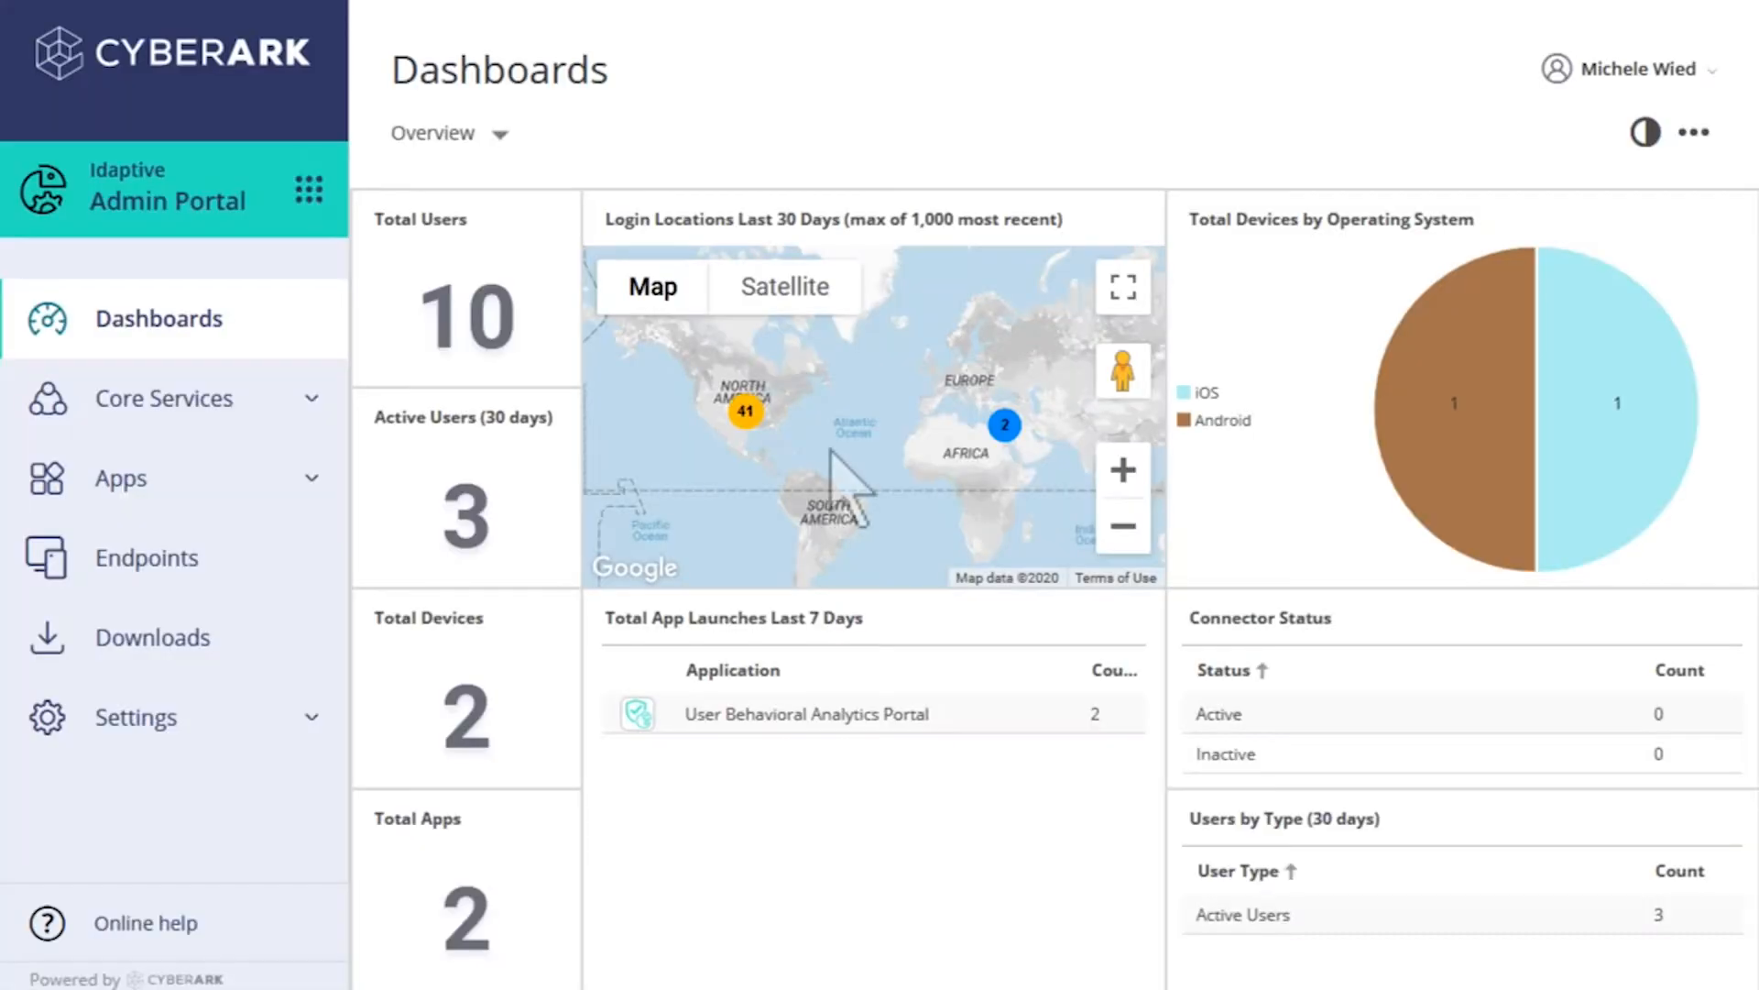
mouse_move(281, 438)
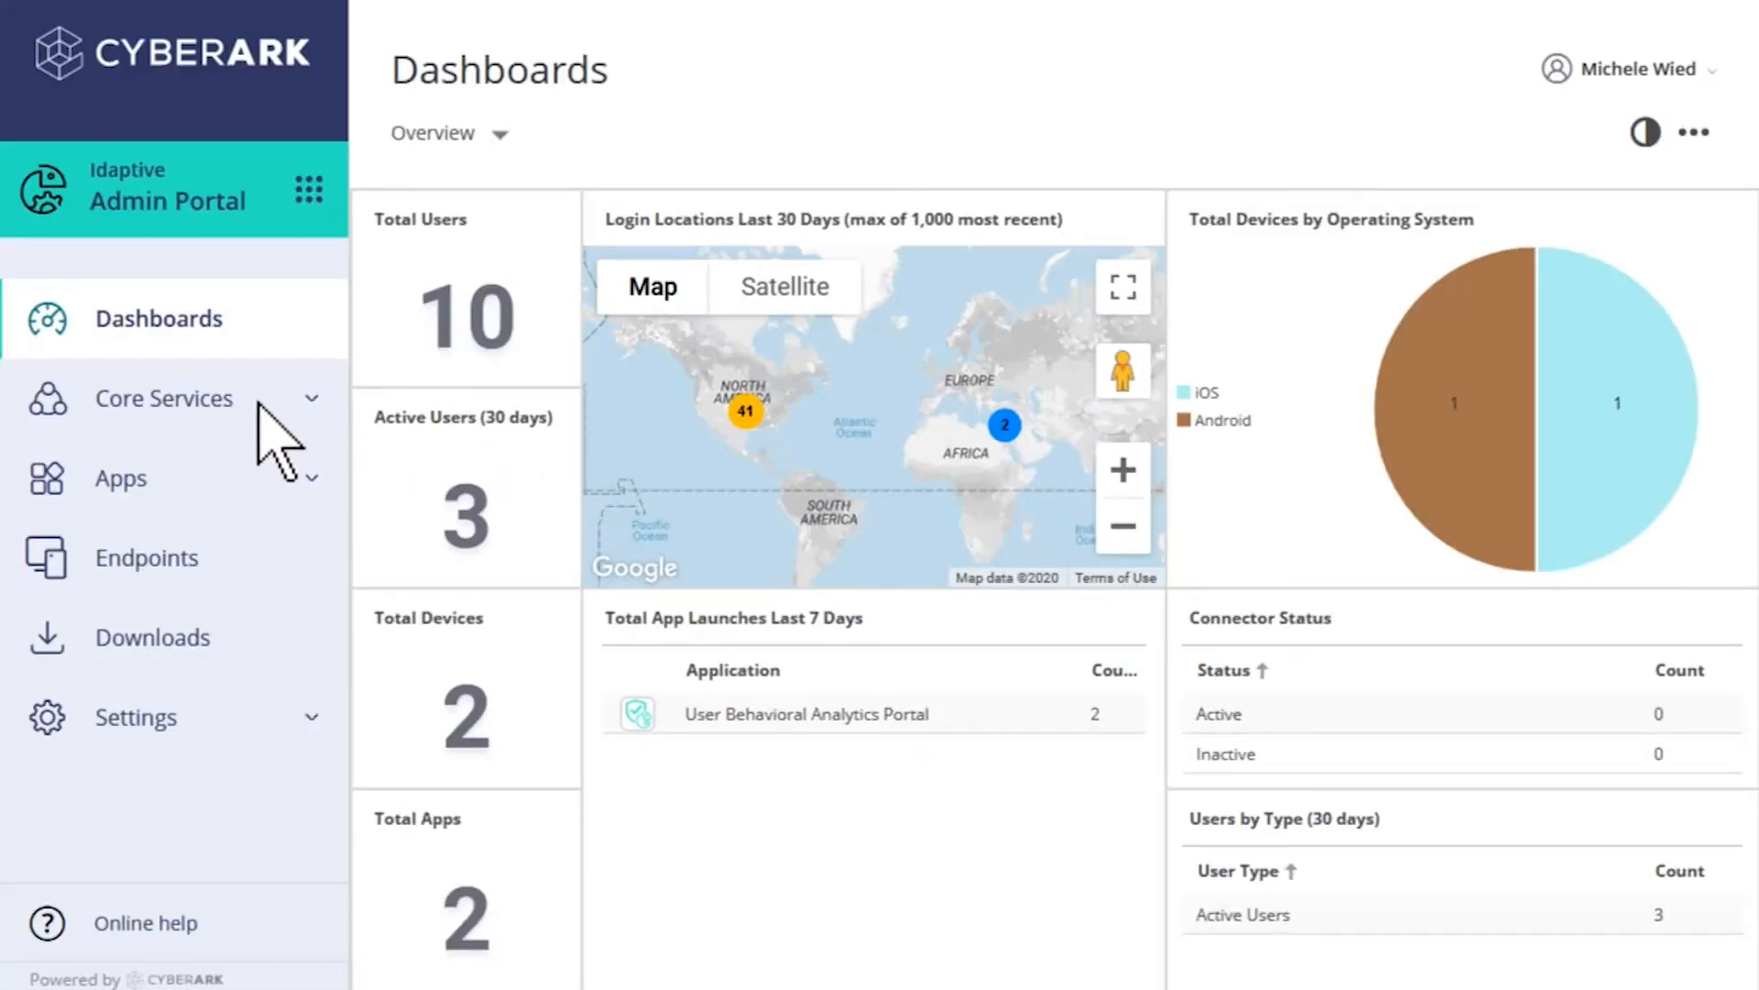
Go to the Roles list under Core Services, showing three existing roles
left_click(167, 398)
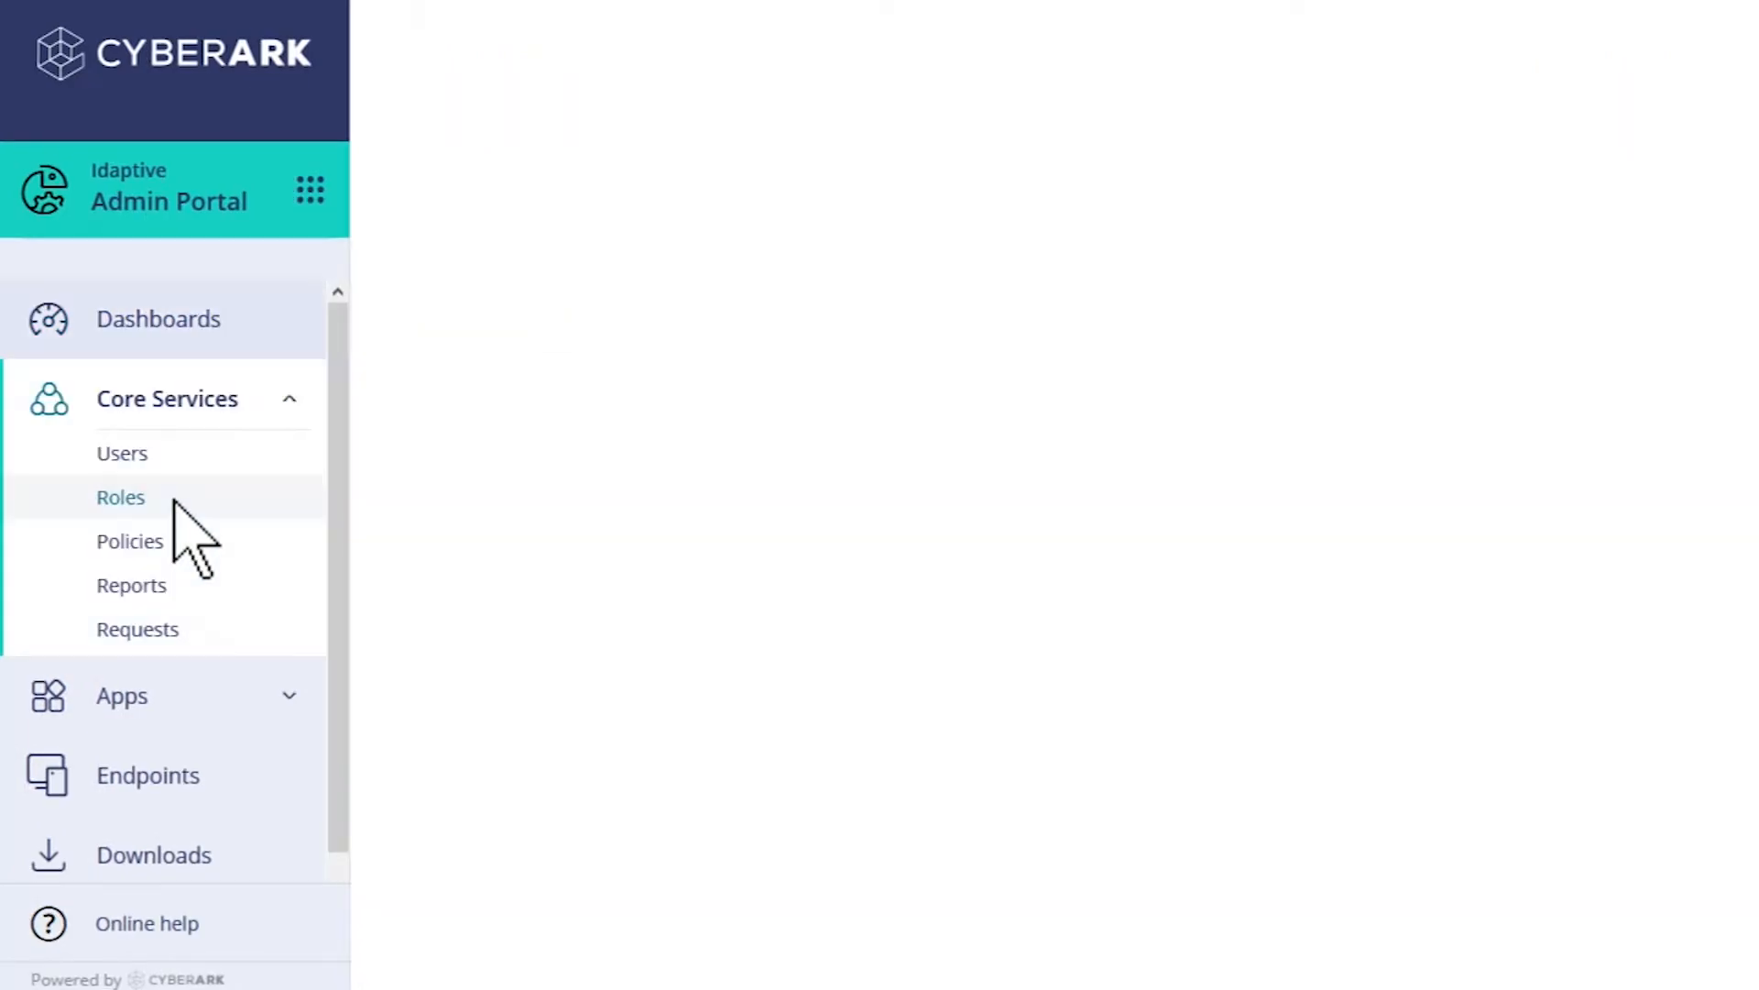
left_click(121, 497)
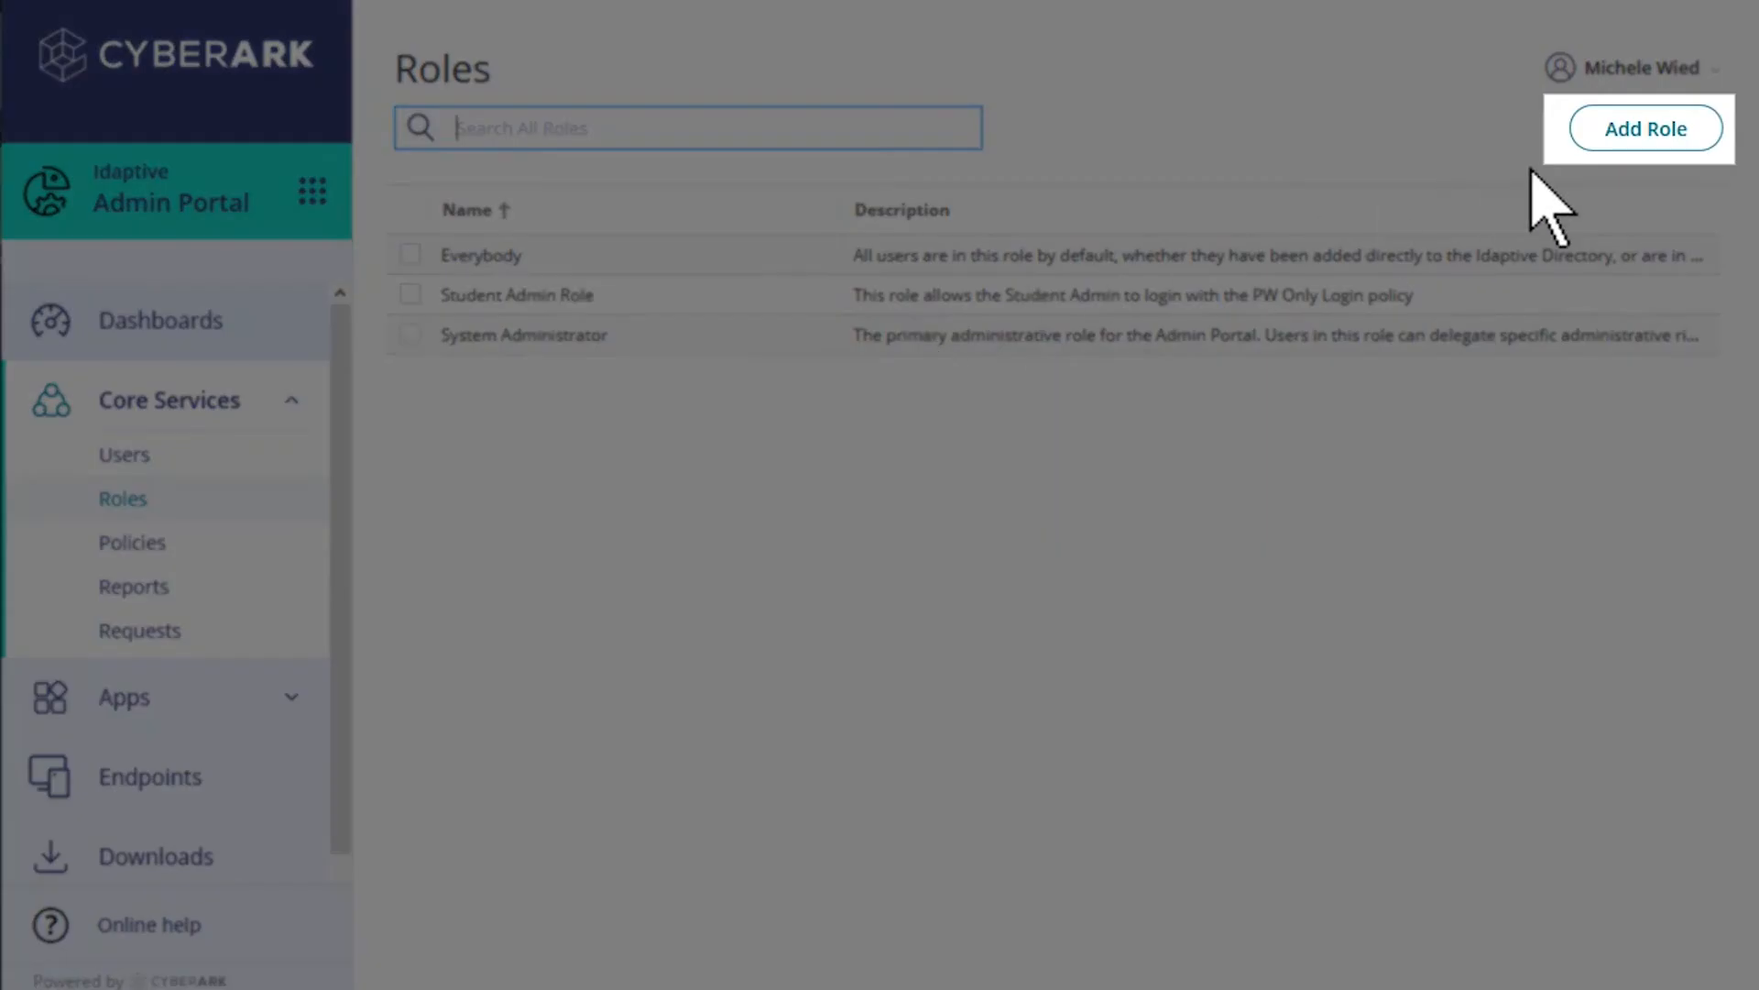
Create a new role described as 'Members have a subset of admin permissions'
left_click(1644, 128)
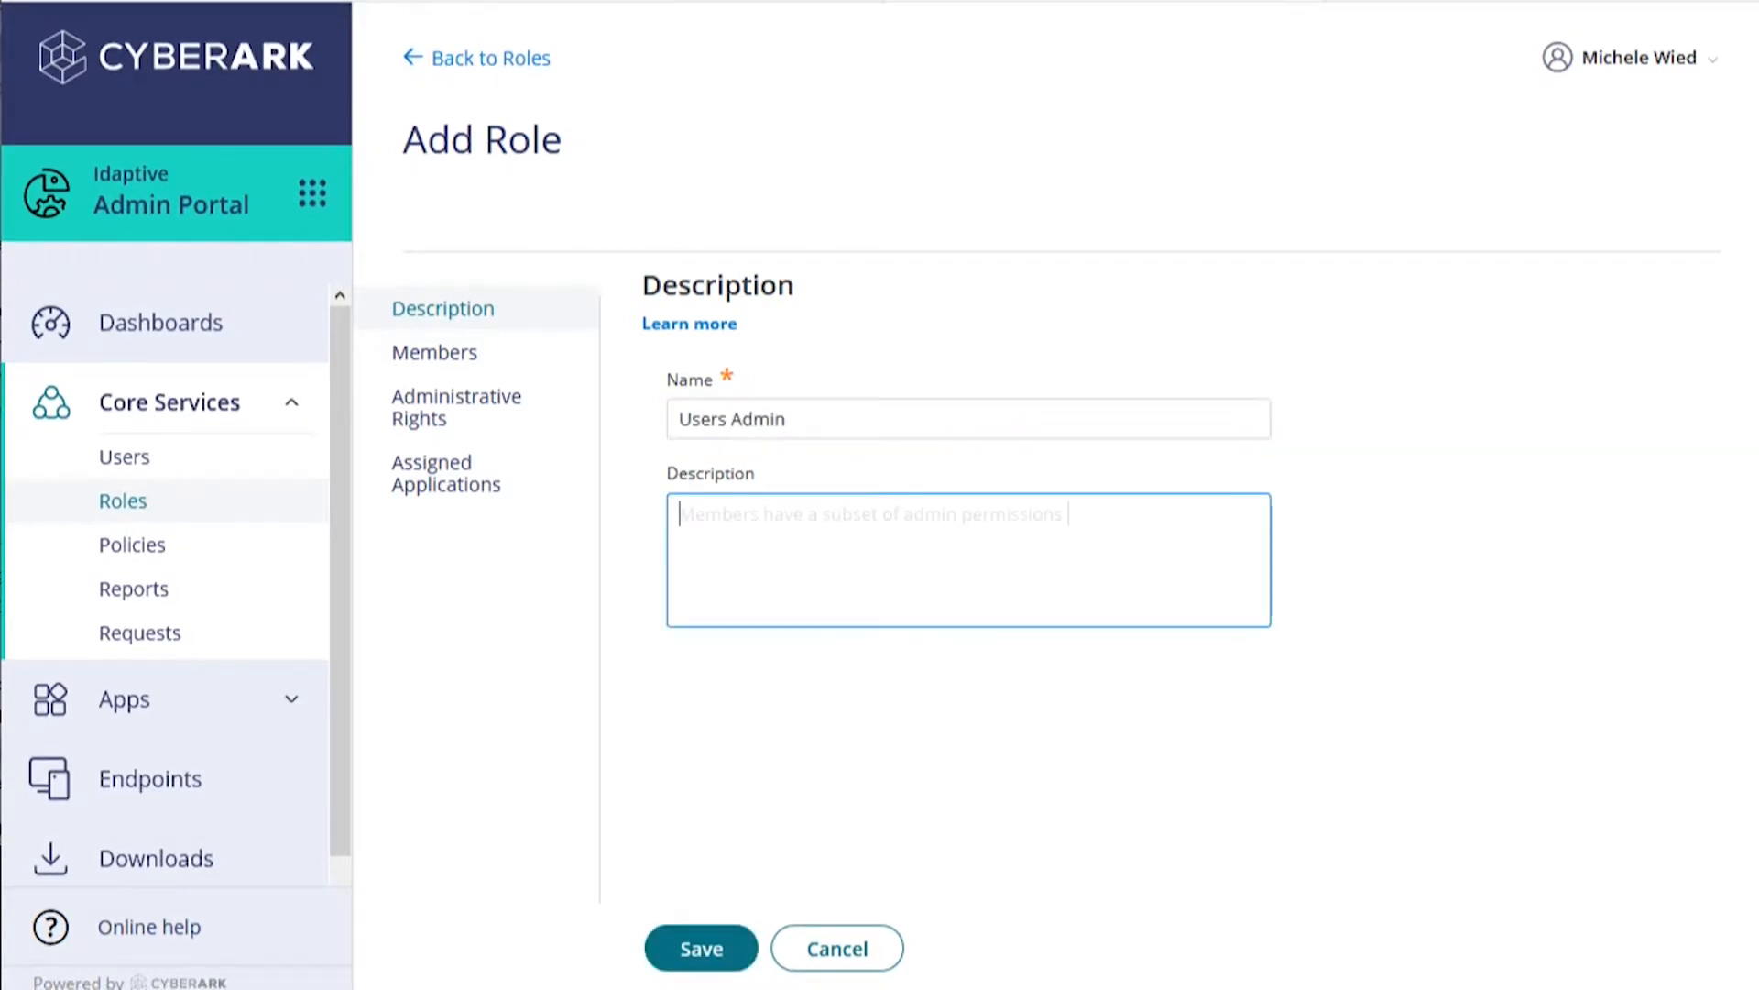
type("Members have a subset of admin permissions")
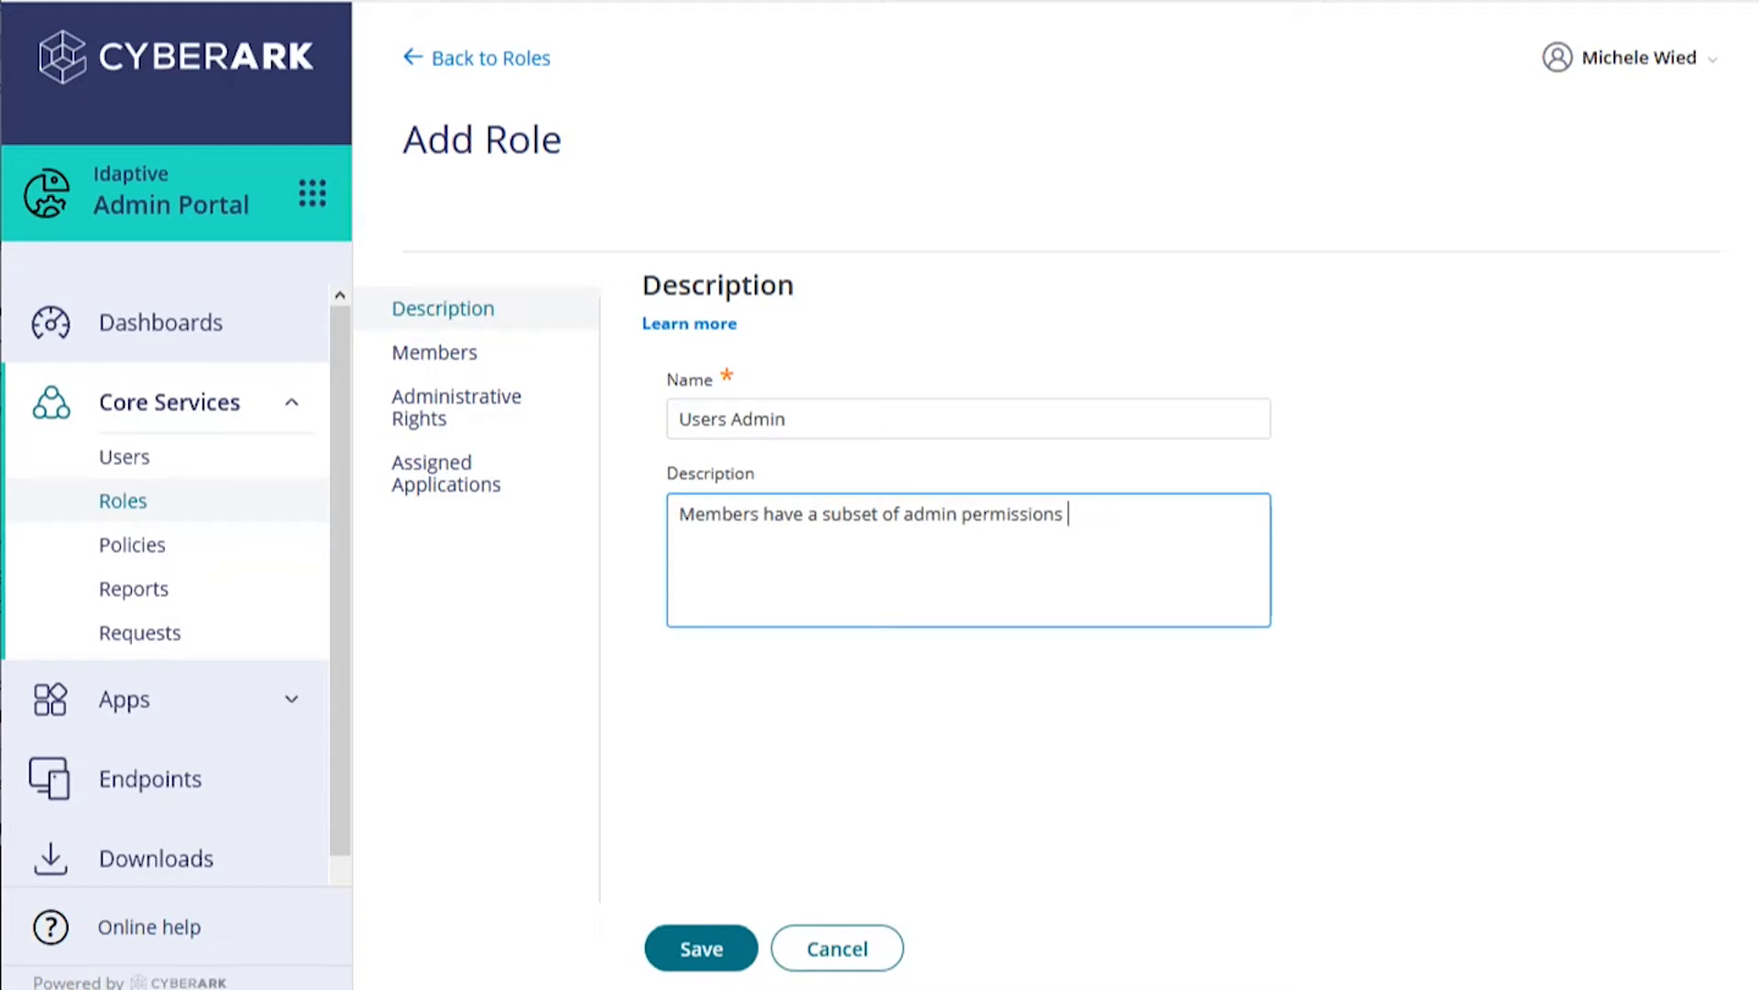
left_click(435, 352)
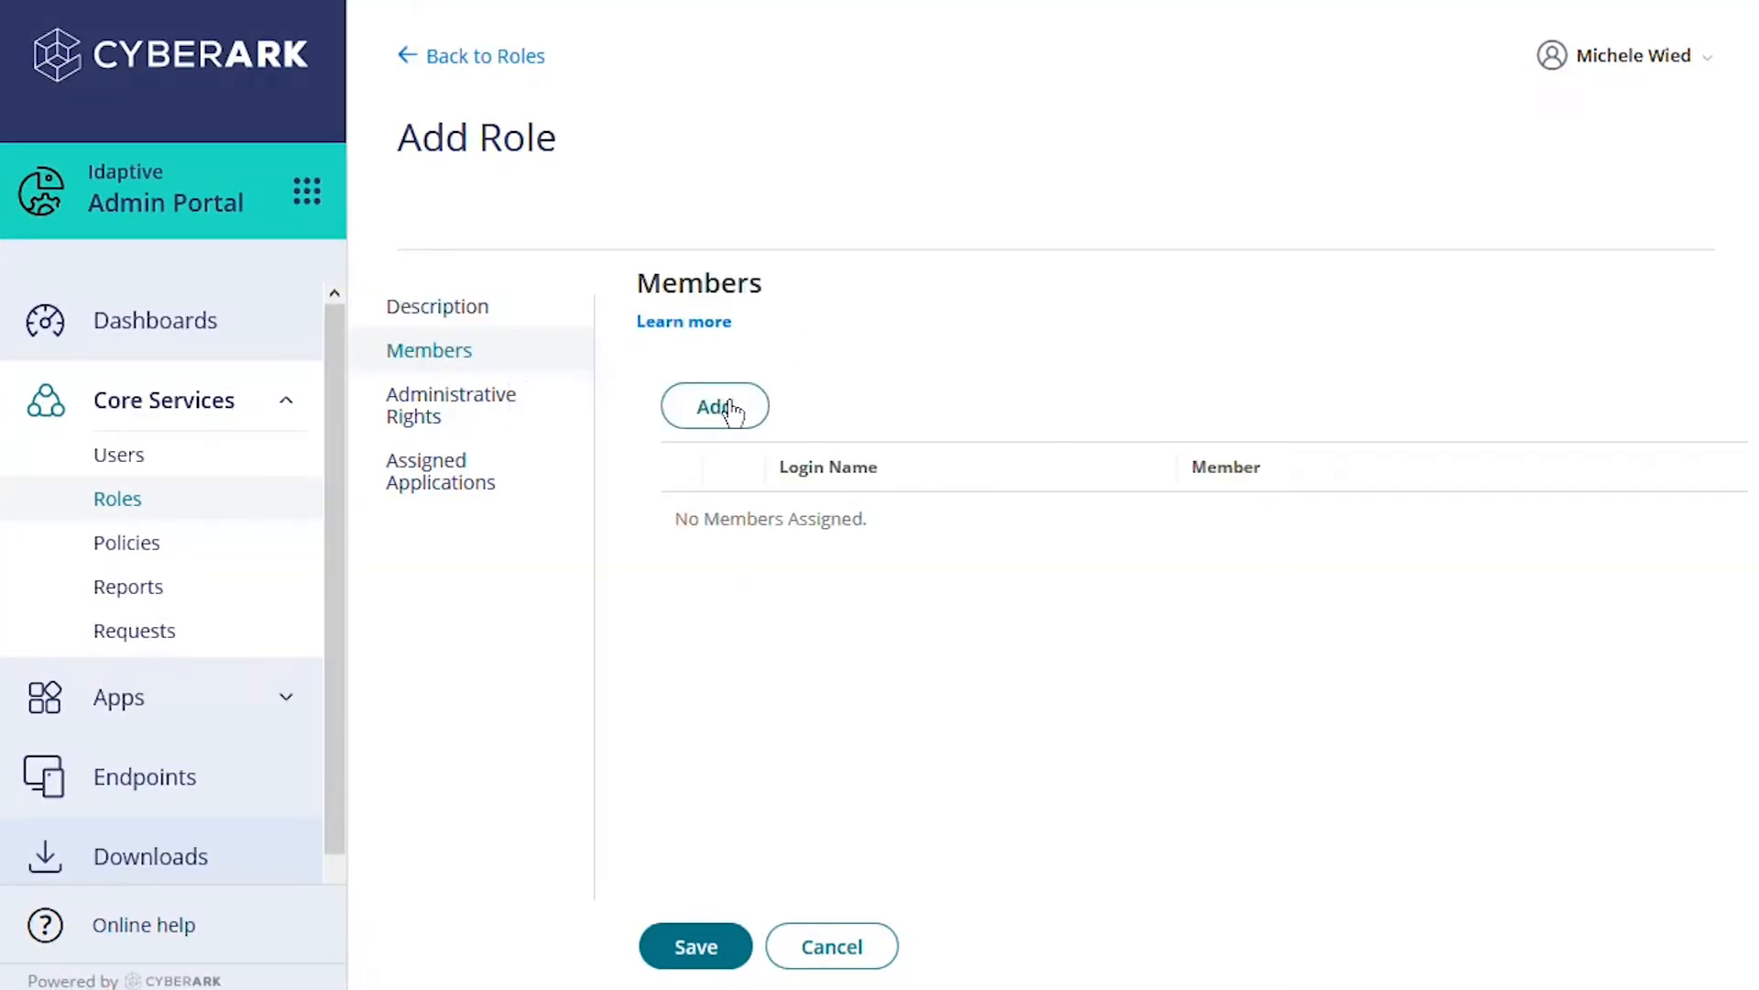
left_click(713, 405)
type("s")
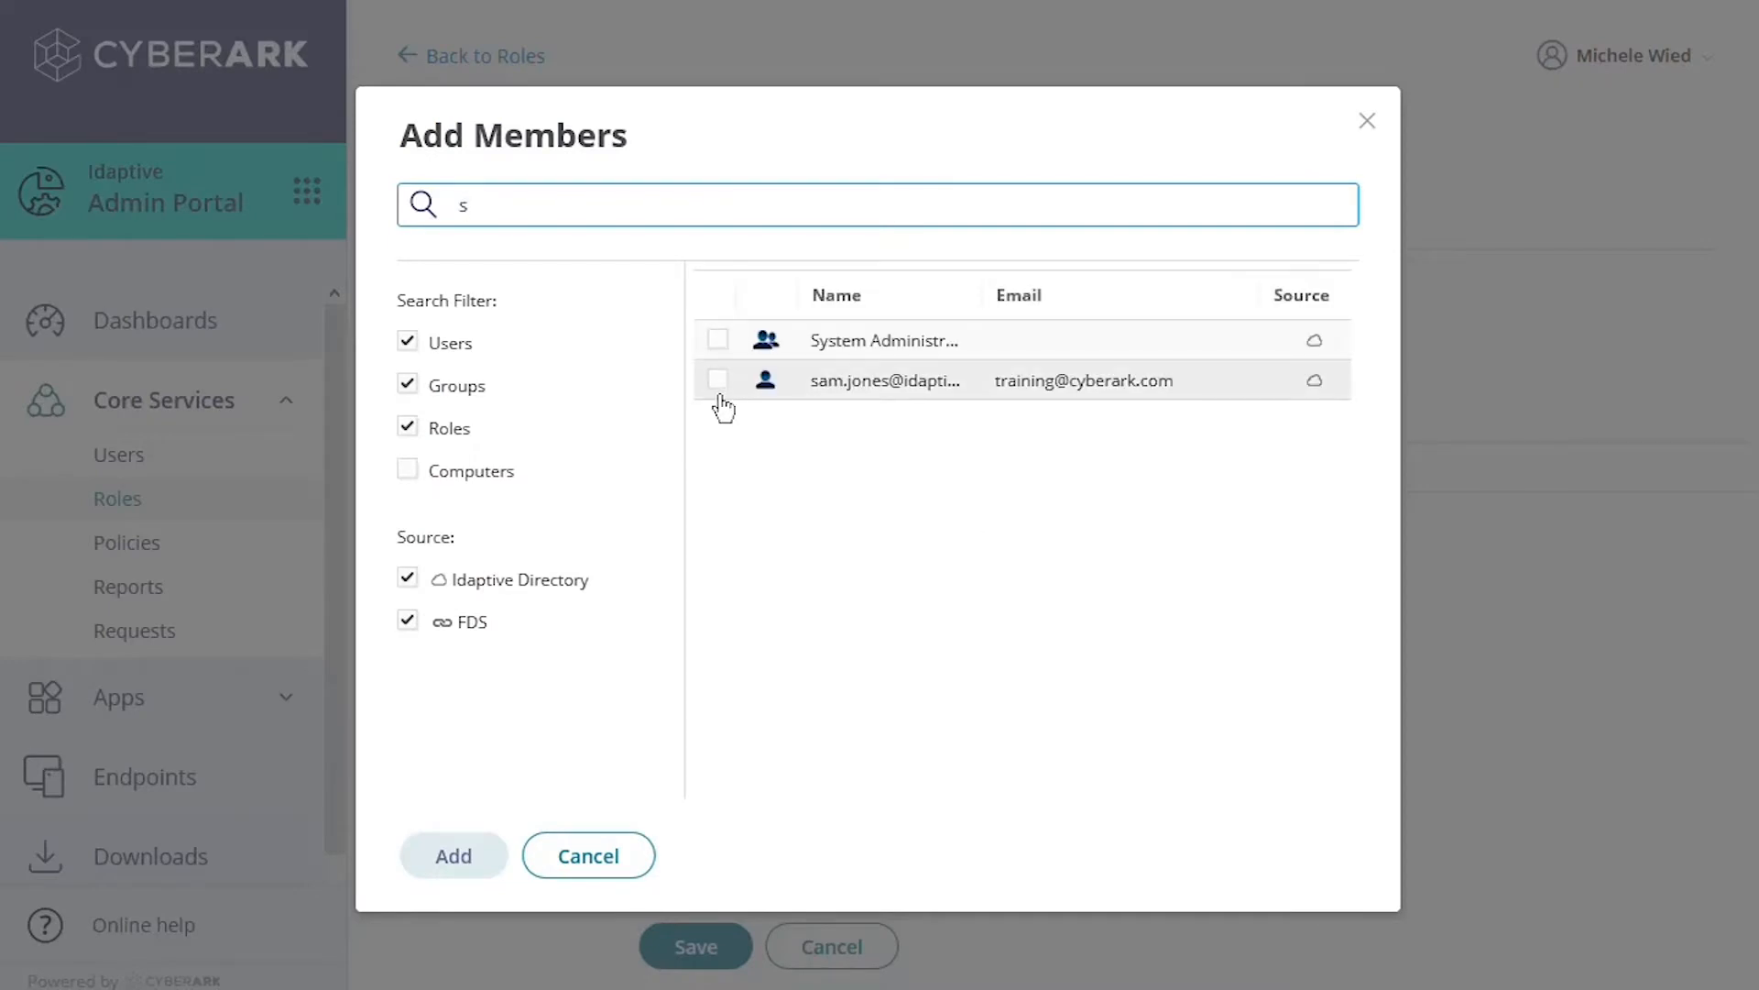
left_click(718, 379)
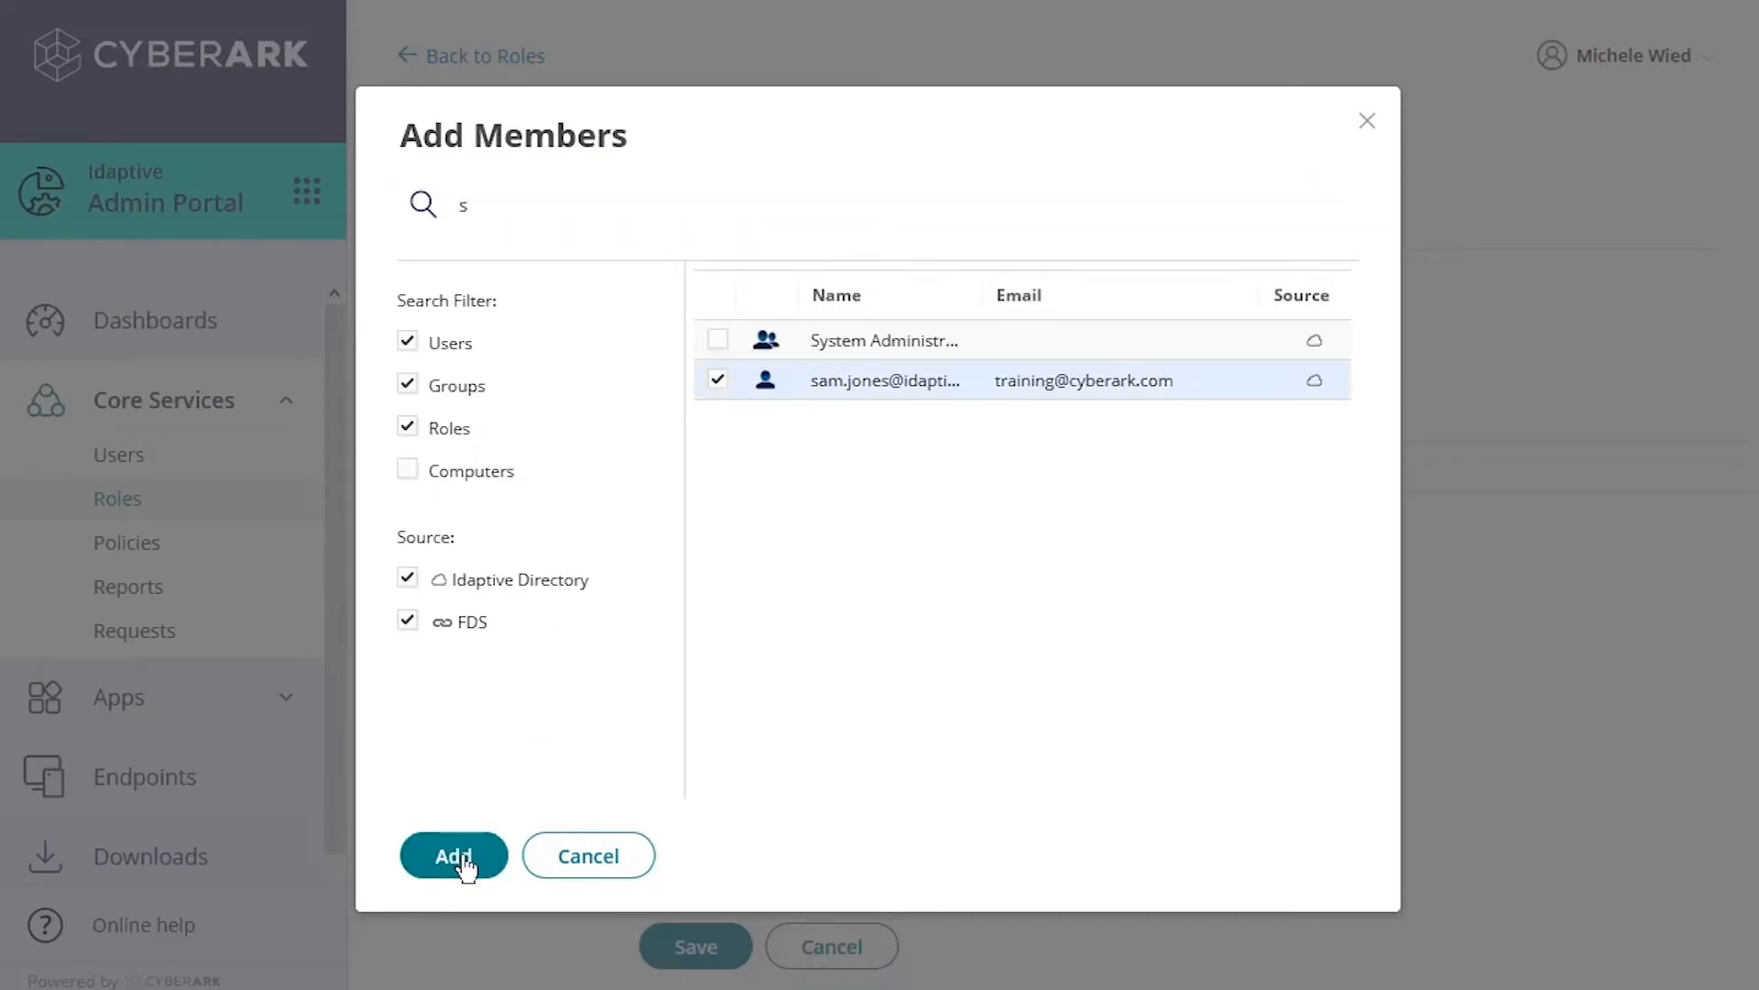
left_click(453, 856)
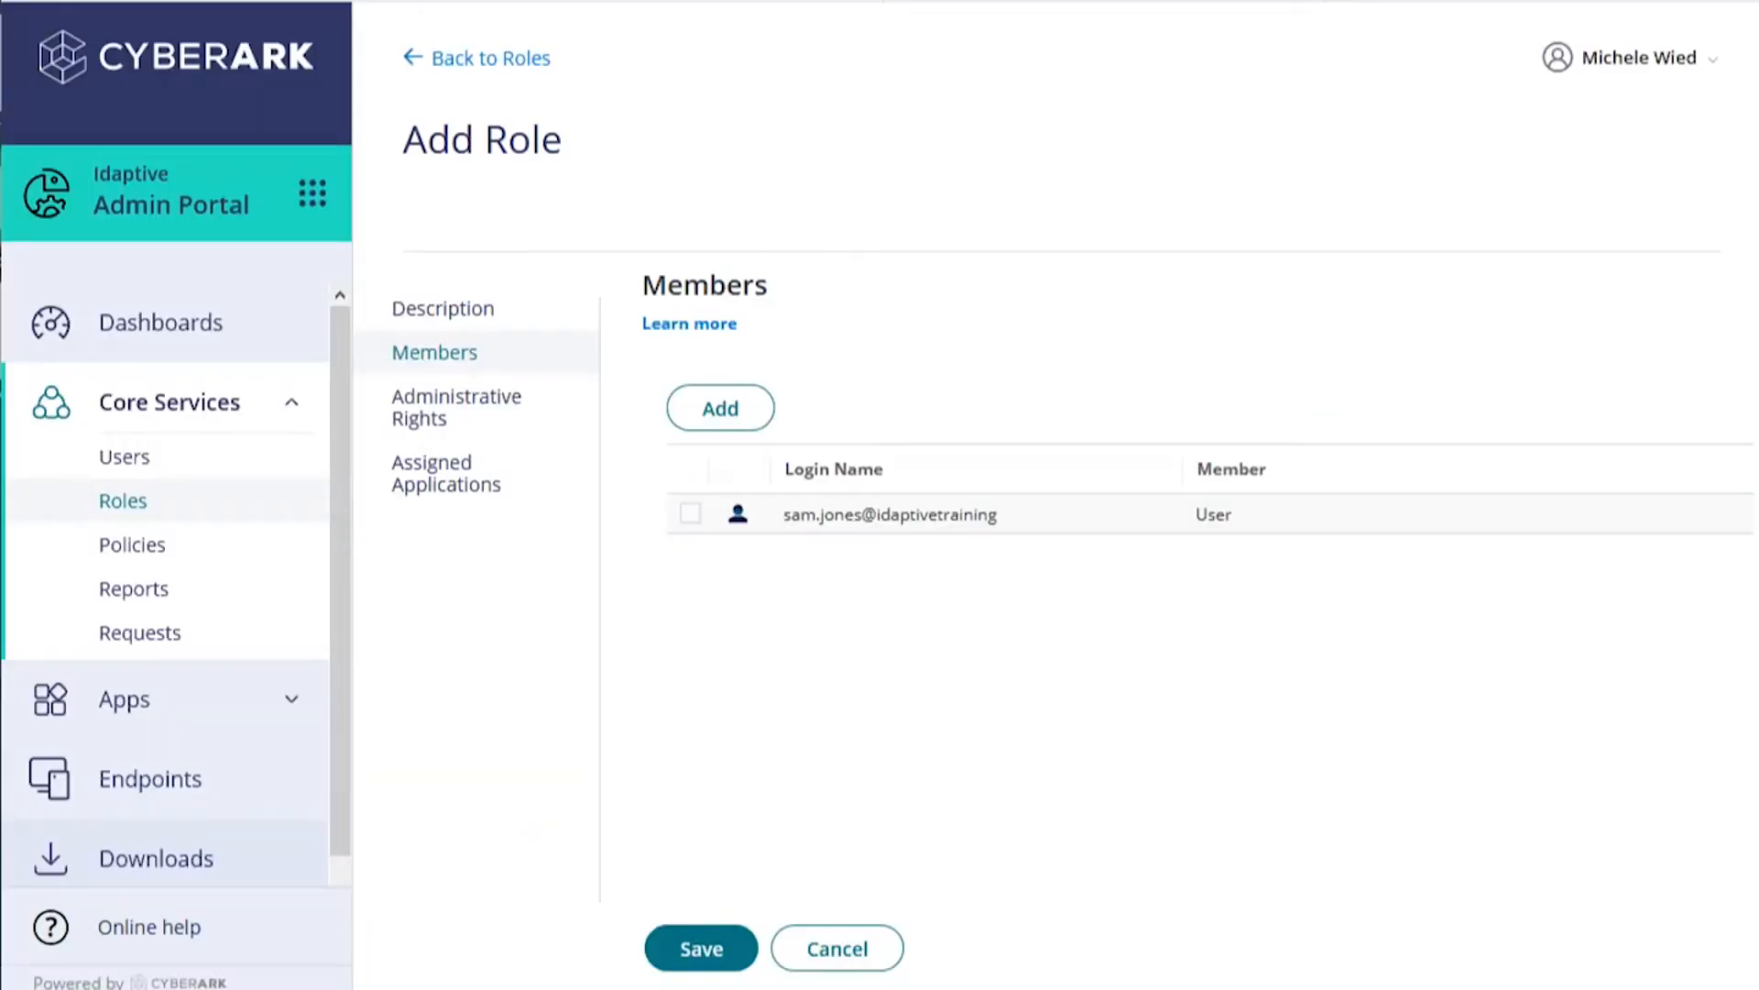
mouse_move(807, 623)
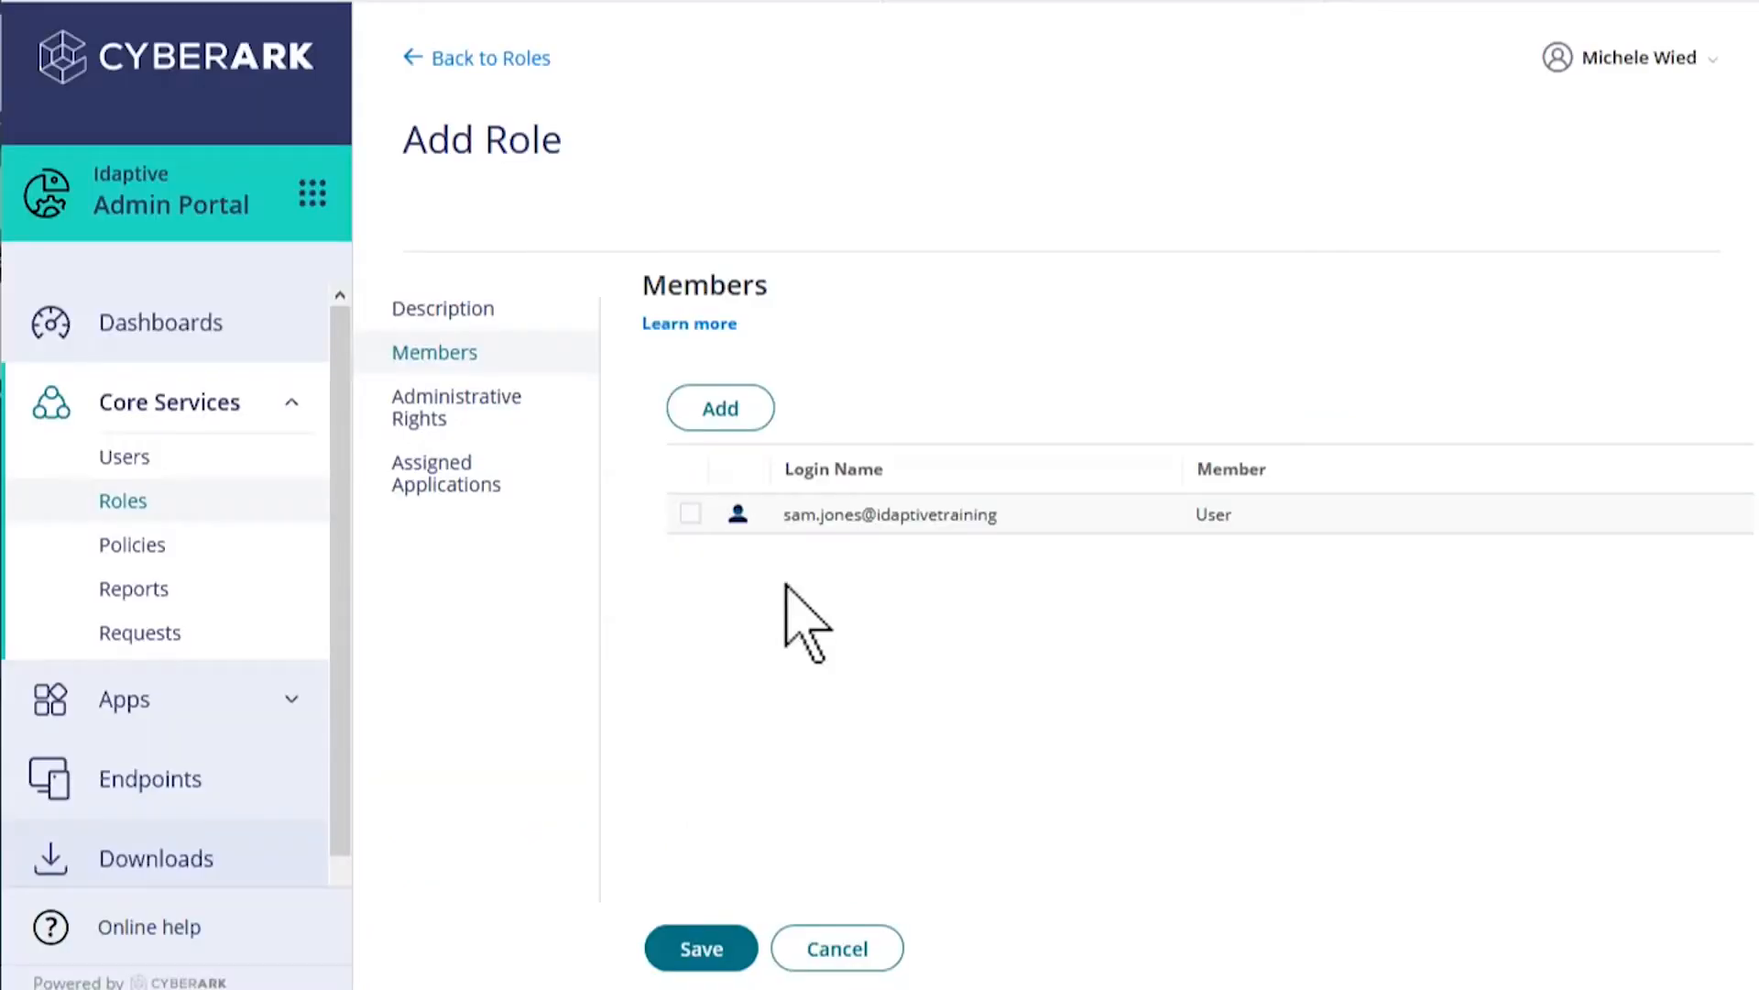
mouse_move(746, 578)
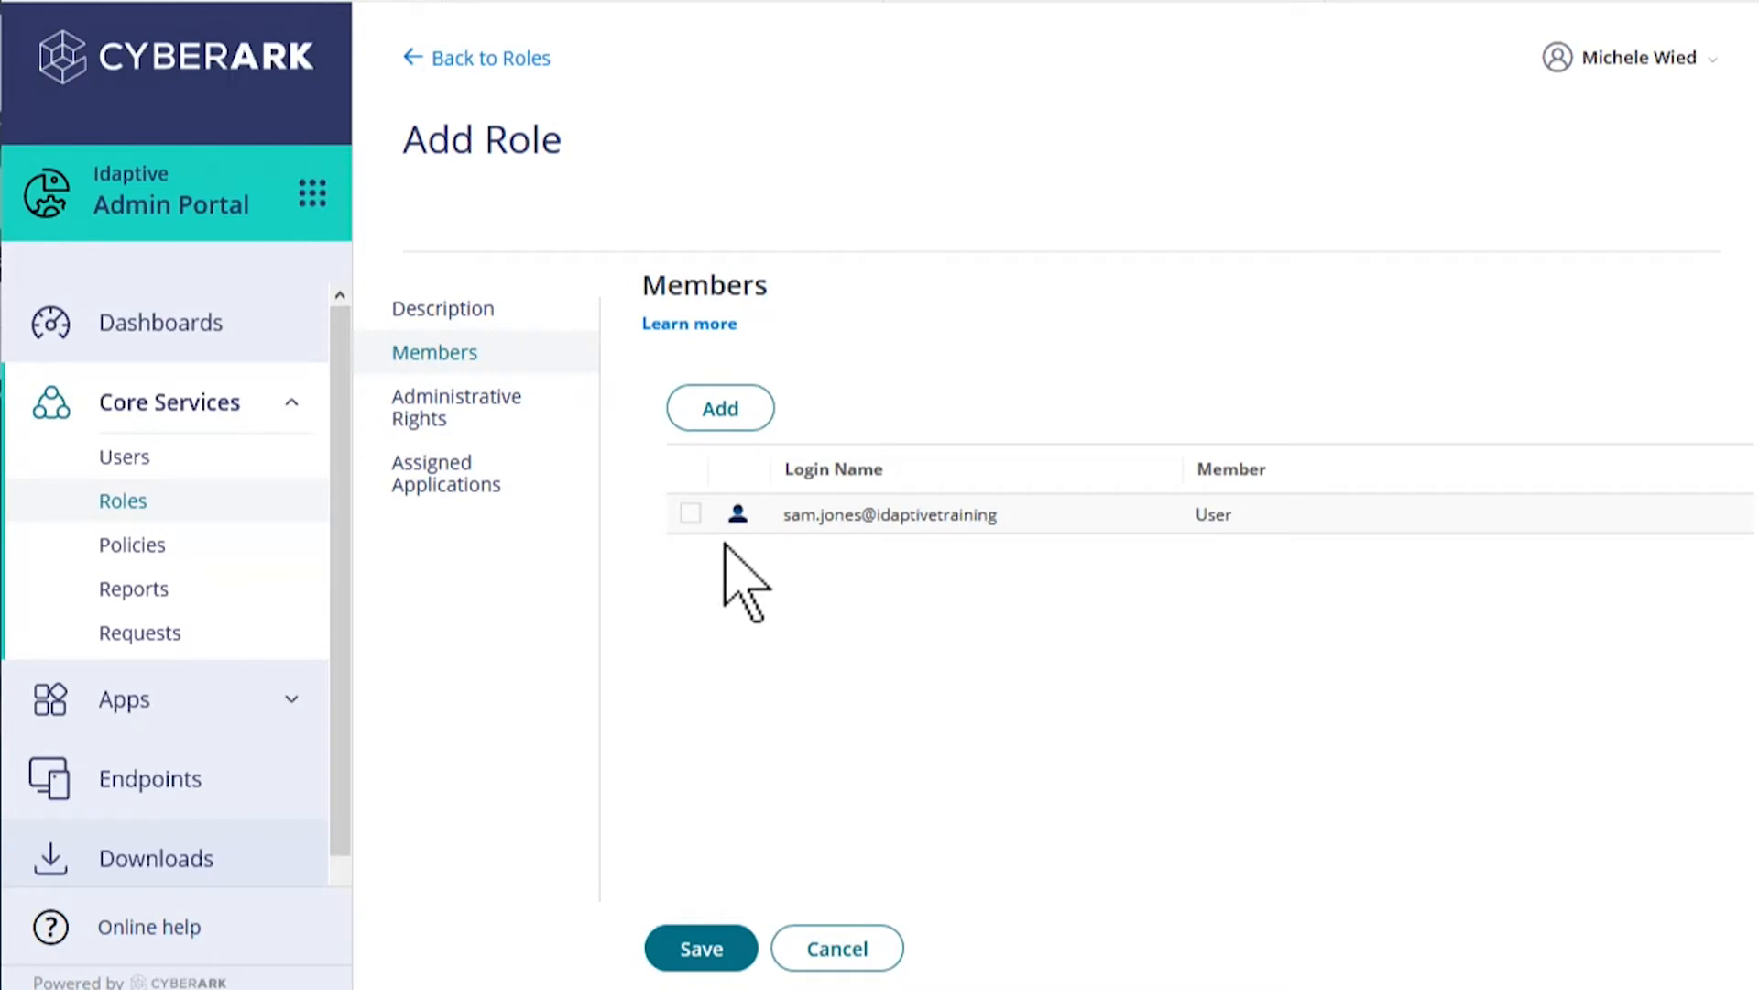
Grant the role the Admin Portal Login and User Management administrative rights
left_click(456, 407)
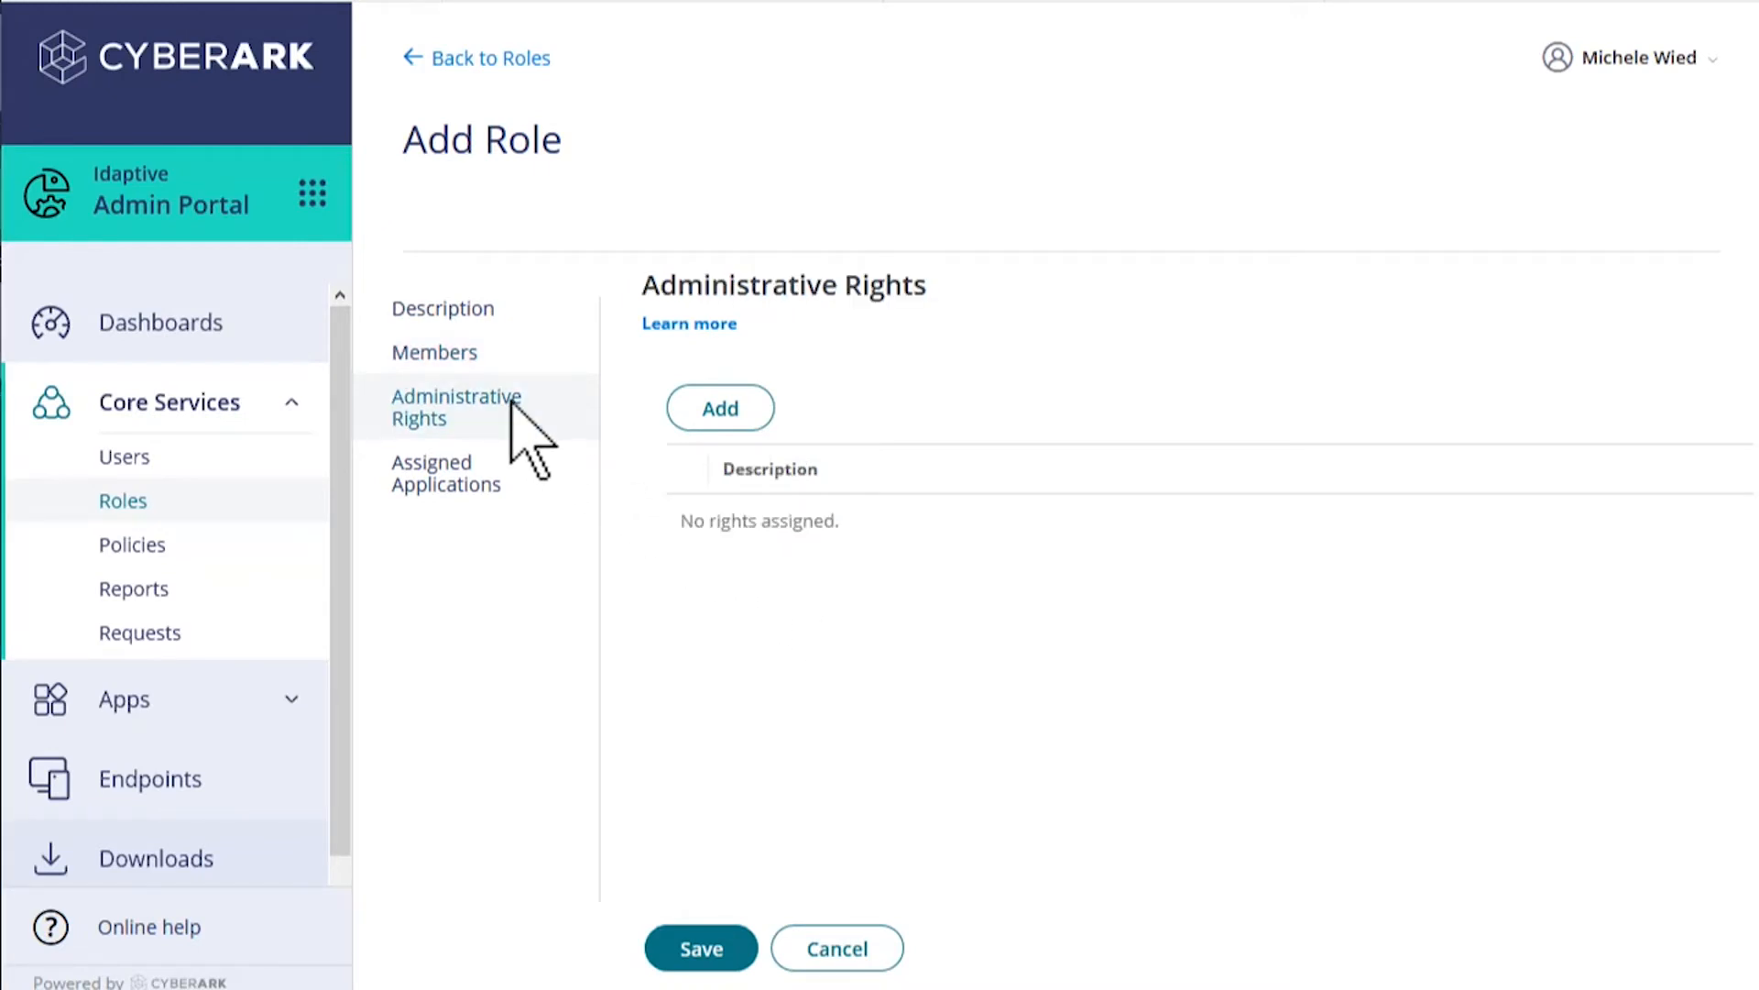
left_click(718, 406)
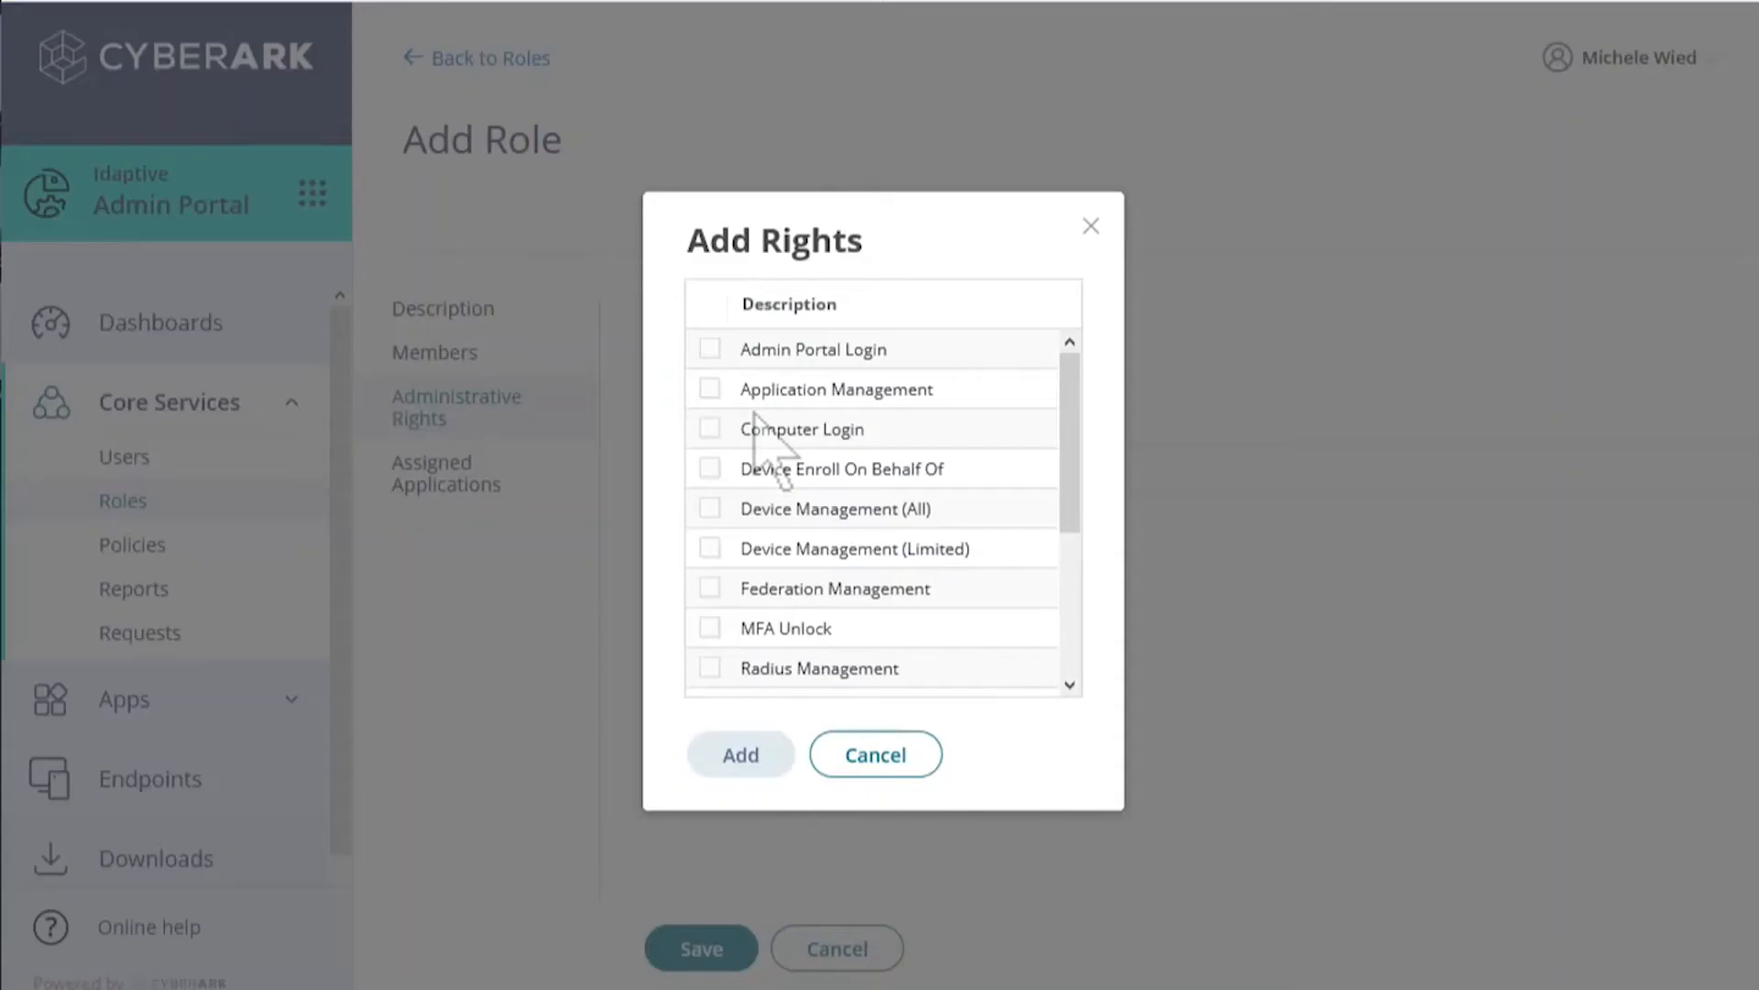
mouse_move(771, 460)
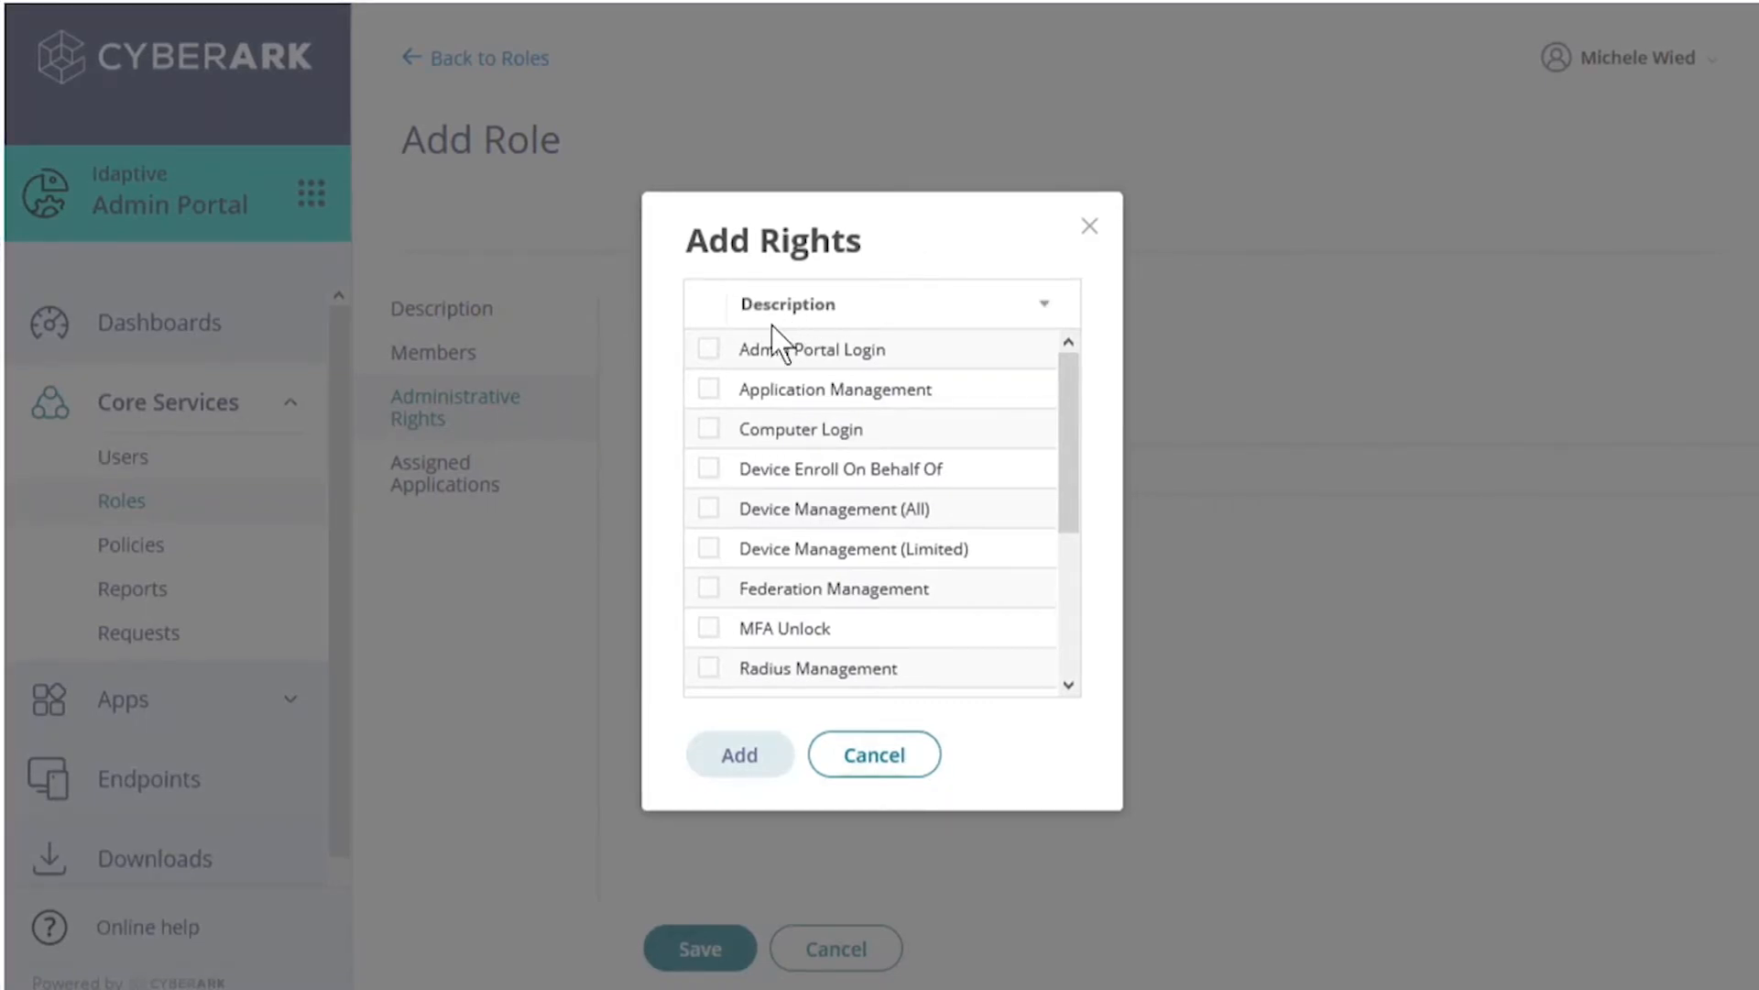
left_click(708, 348)
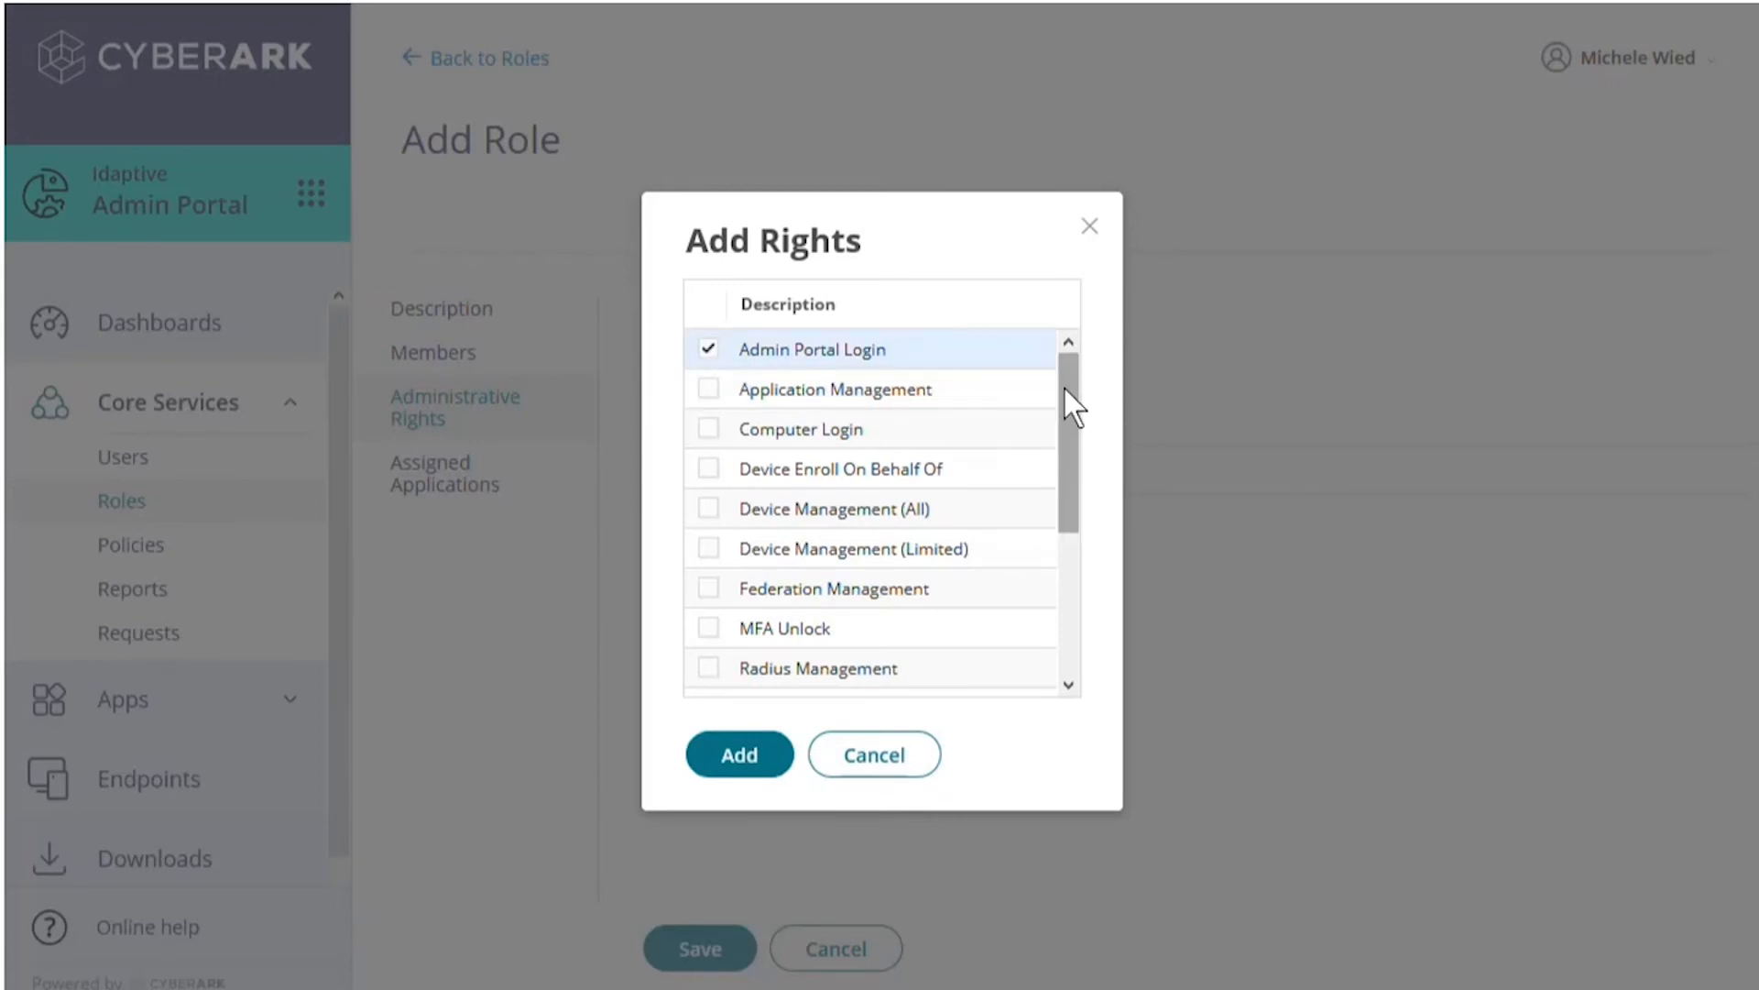
scroll("down", 3)
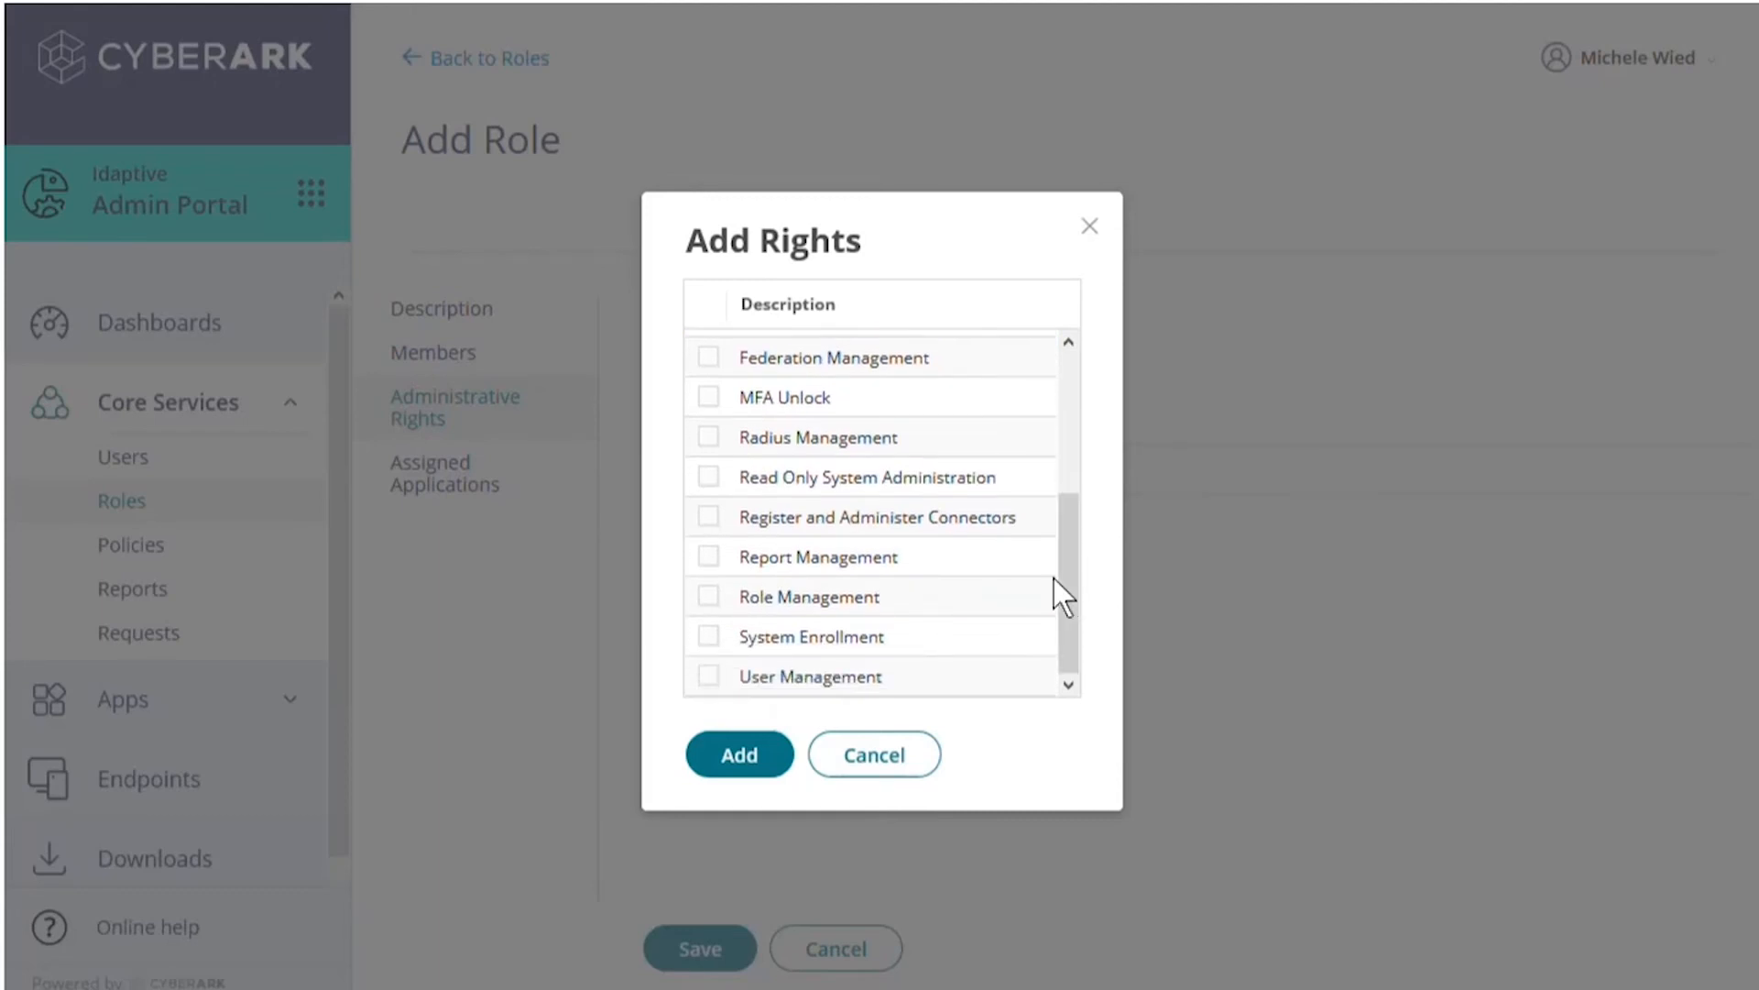
left_click(708, 677)
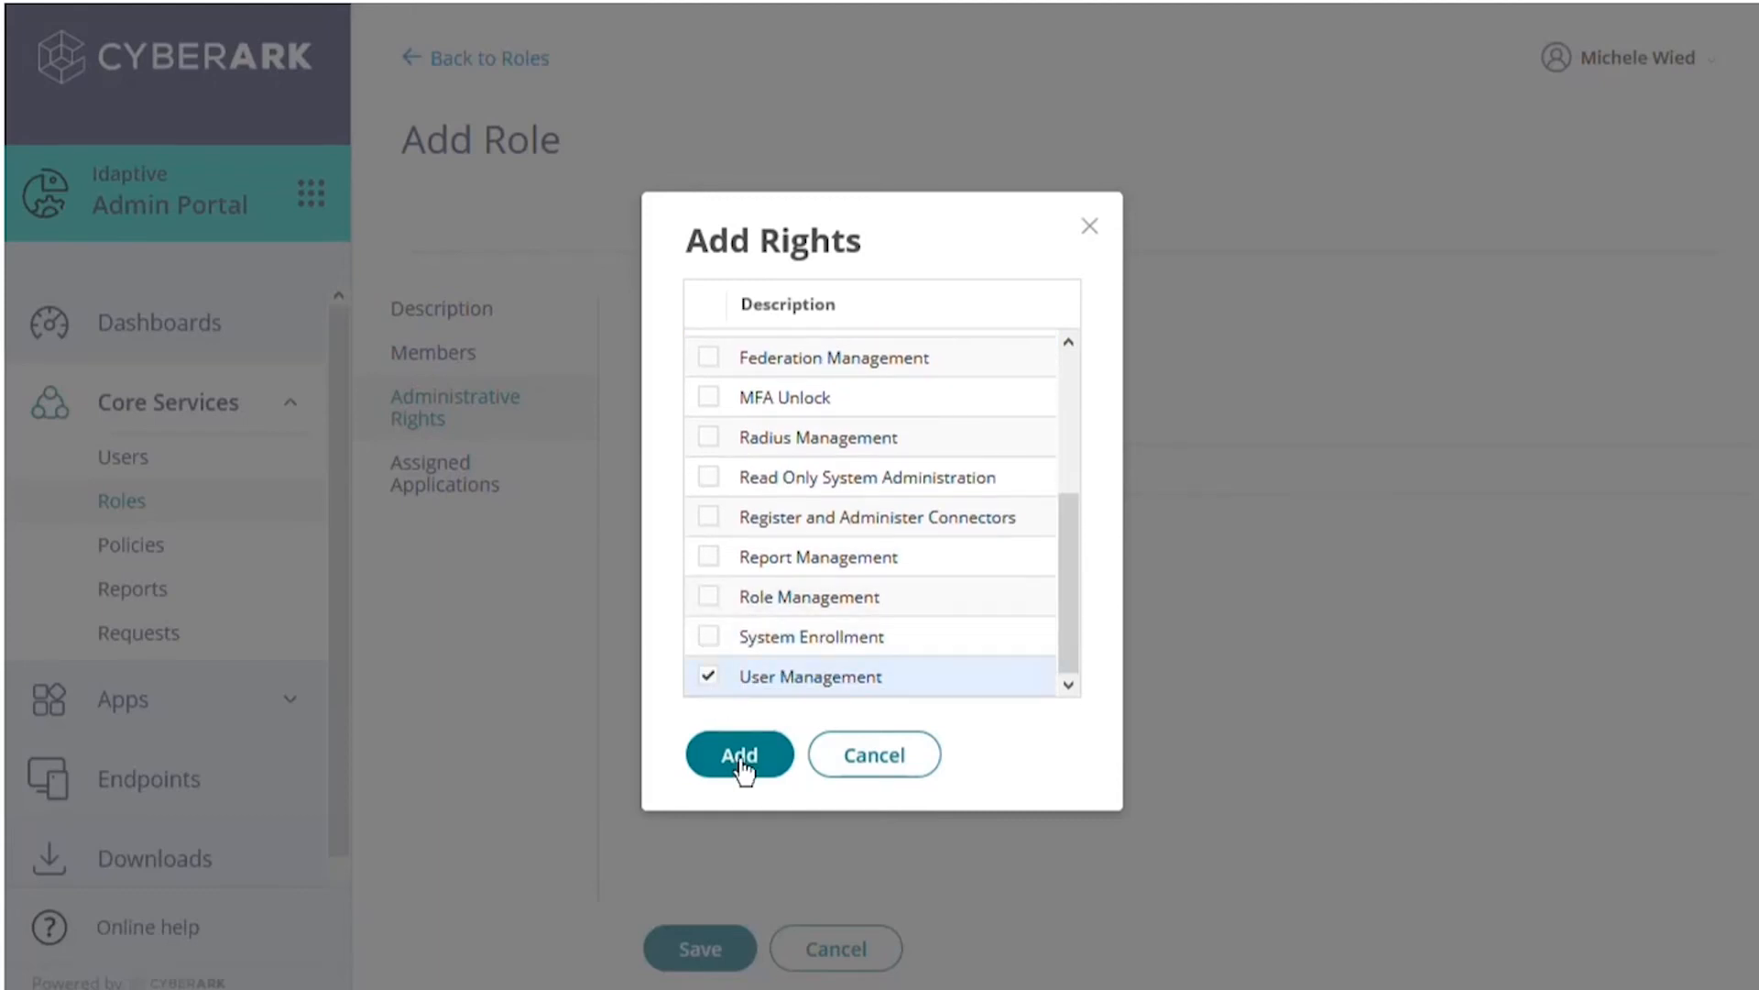
left_click(739, 753)
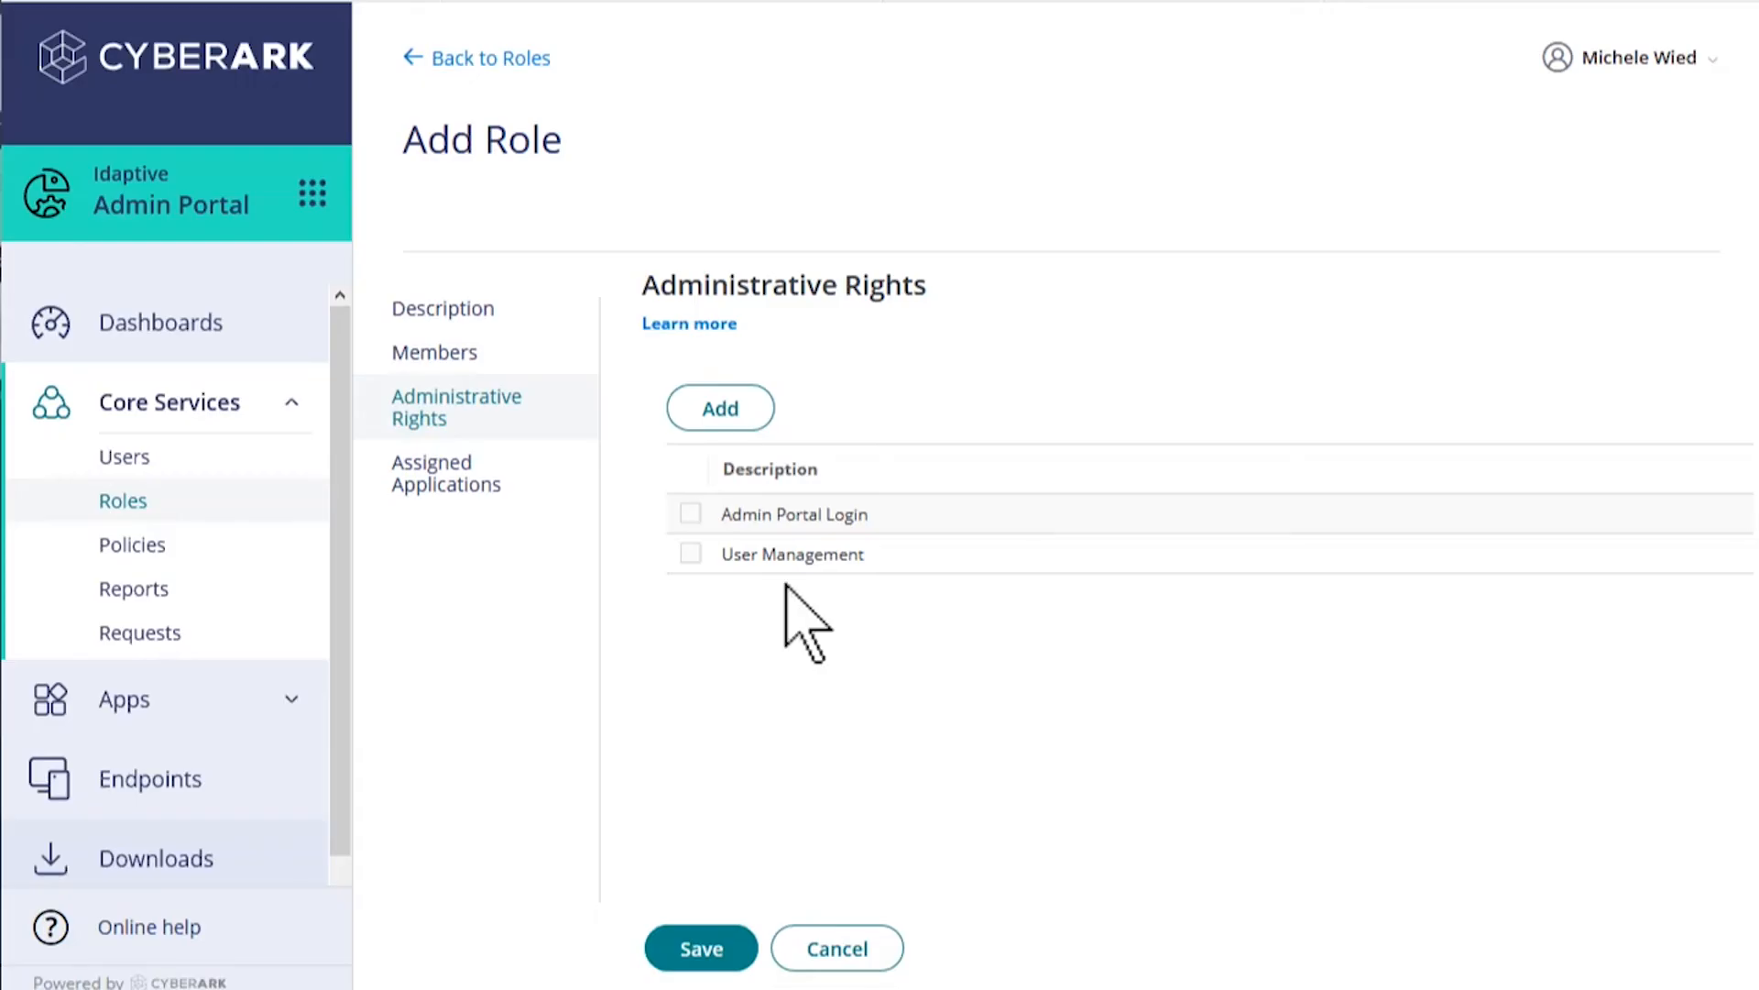